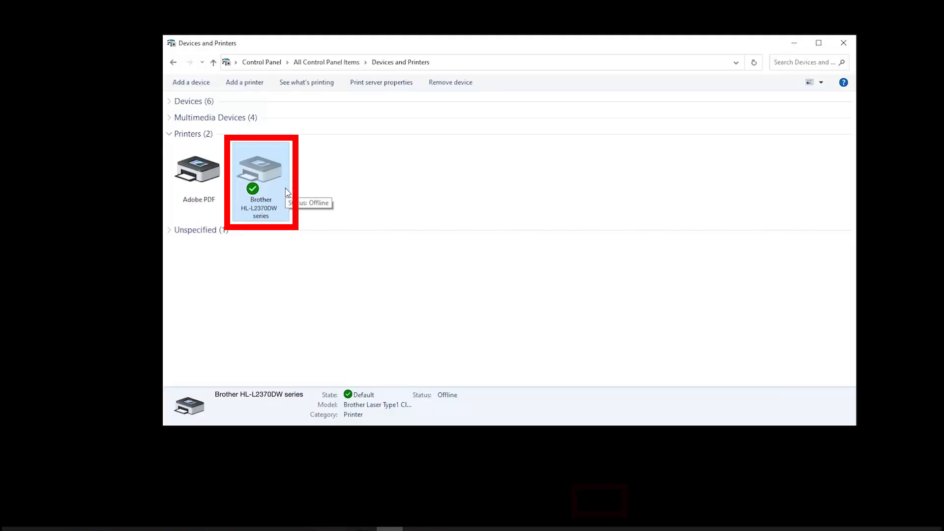
Bring up the context menu for the Brother HL-L2370DW series printer icon.
right_click(260, 168)
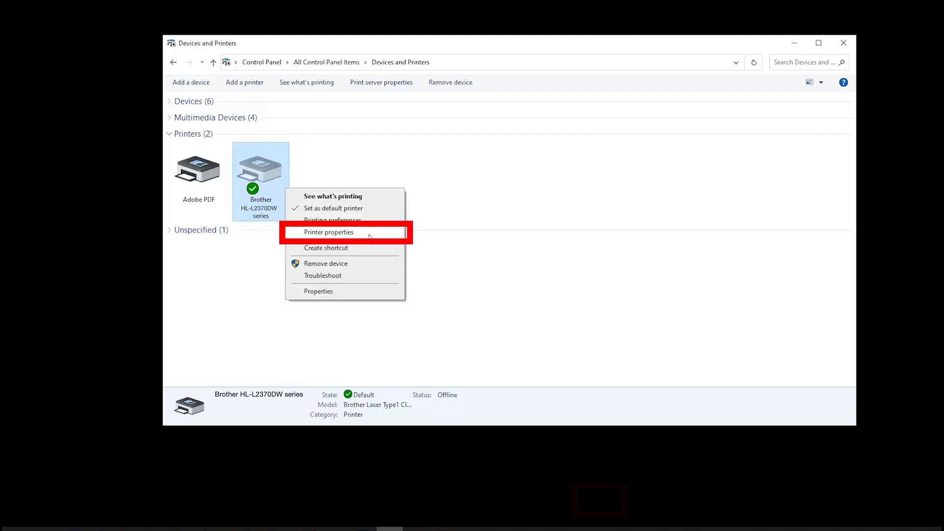
Show the Brother printer's Advanced properties with the Driver list expanded.
click(328, 232)
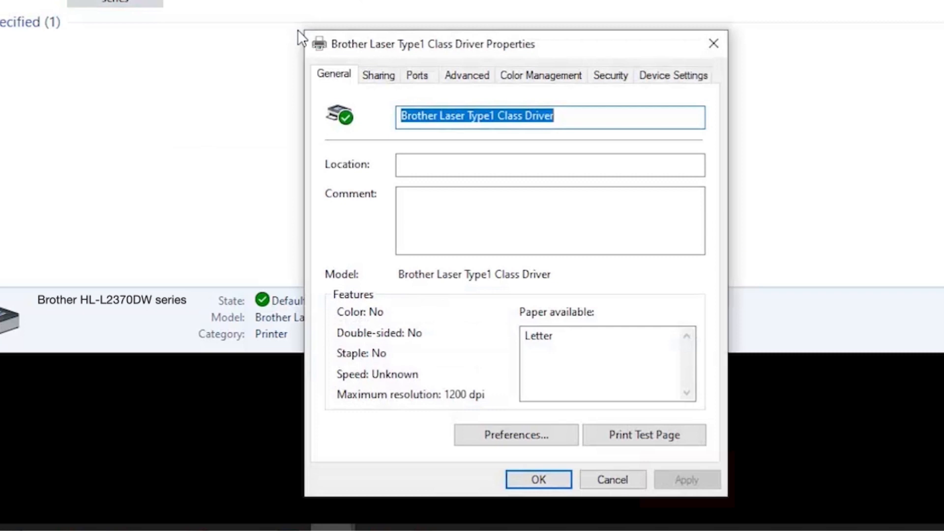
click(466, 75)
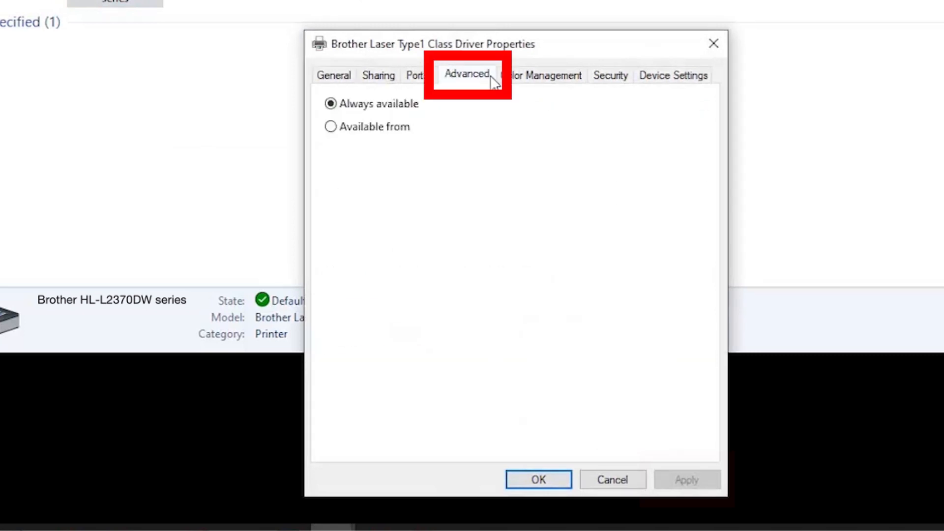
click(466, 75)
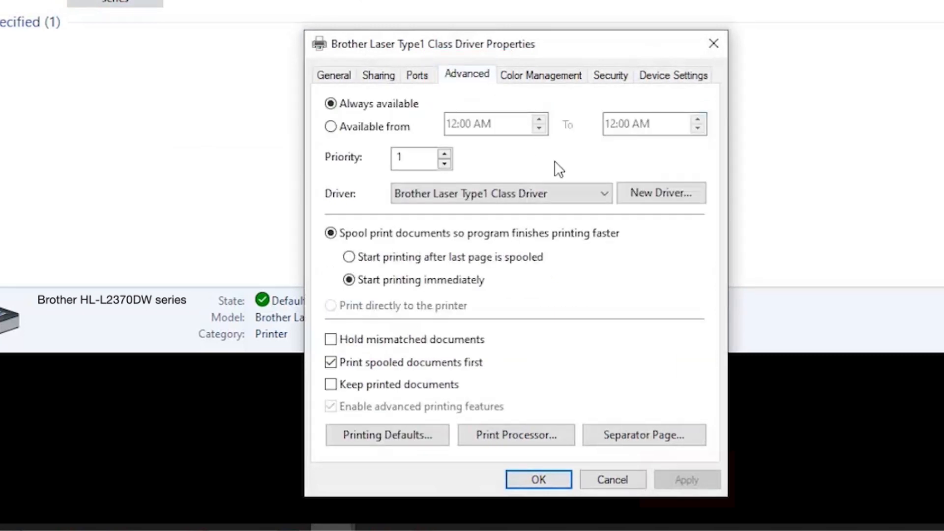
click(602, 194)
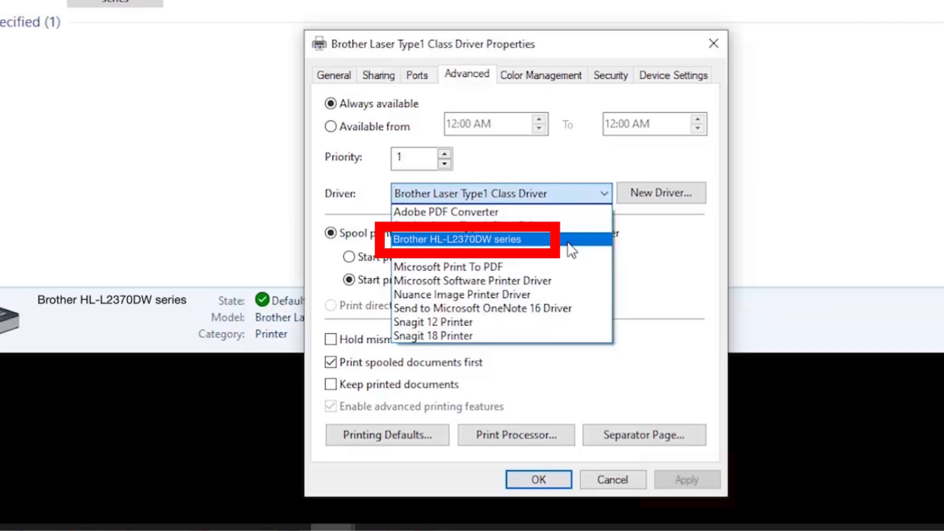
Select the Brother HL-L2370DW series driver and apply it to the printer.
click(459, 239)
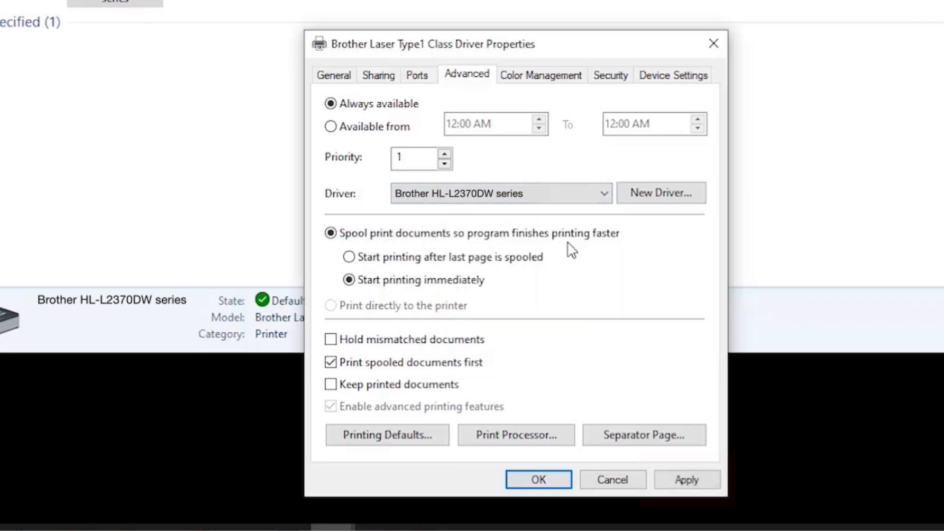
click(687, 479)
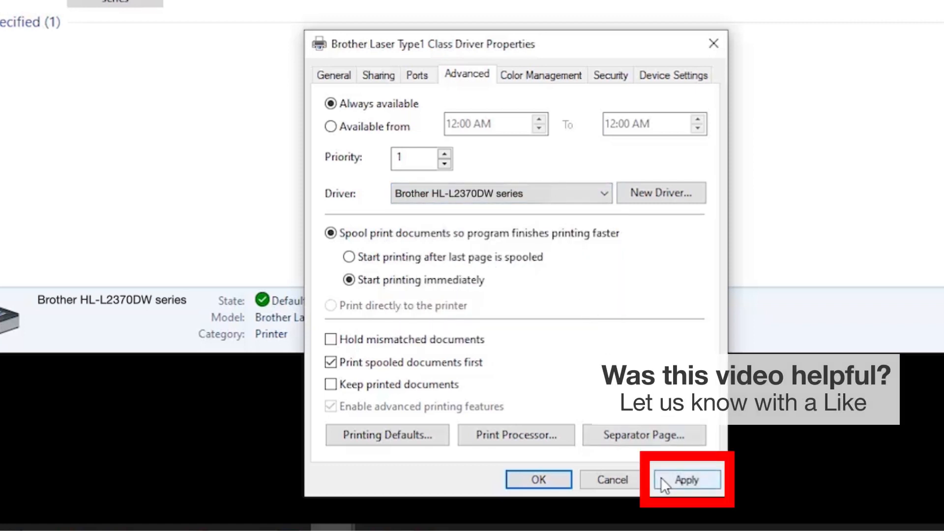
click(686, 480)
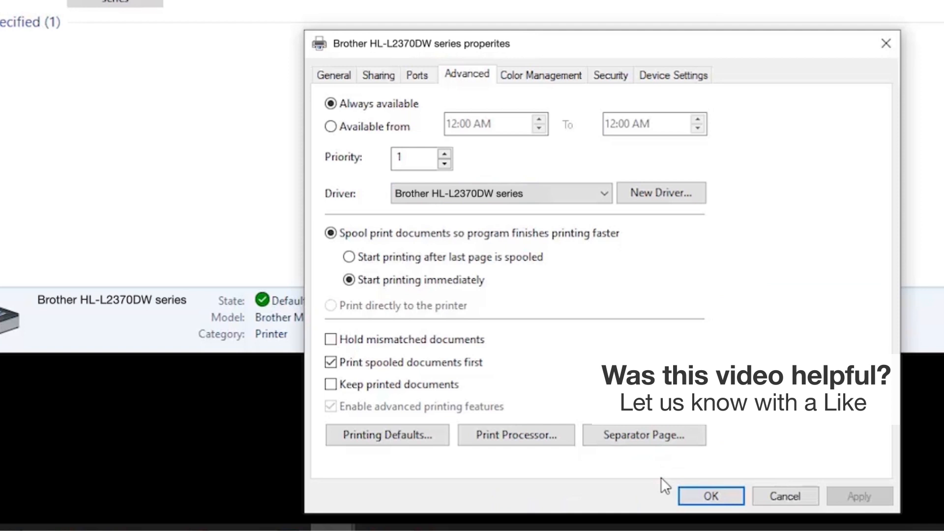